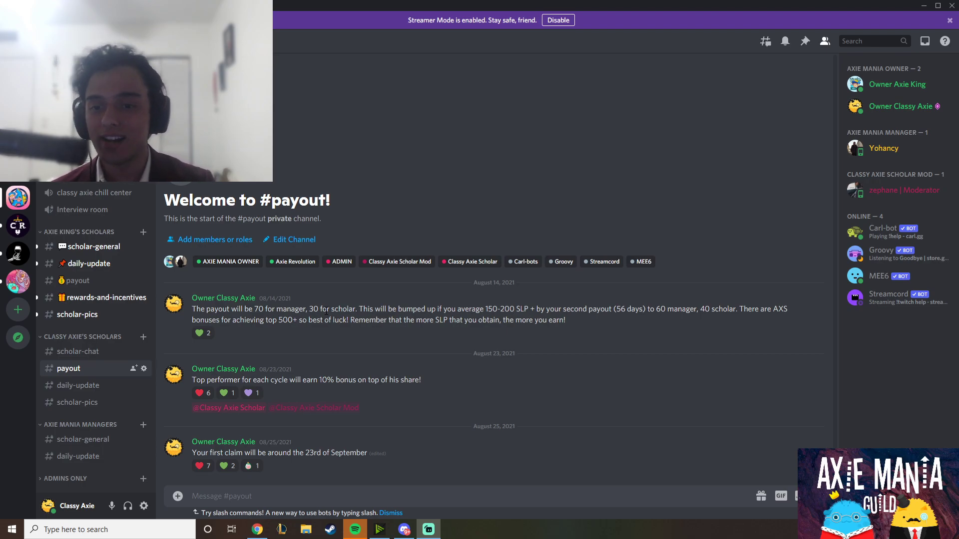
mouse_move(520, 430)
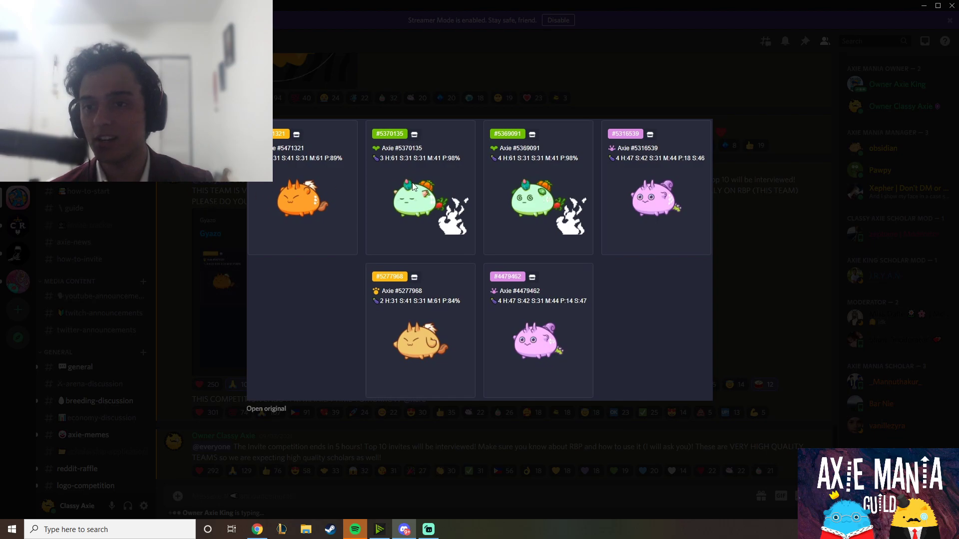
mouse_move(426, 307)
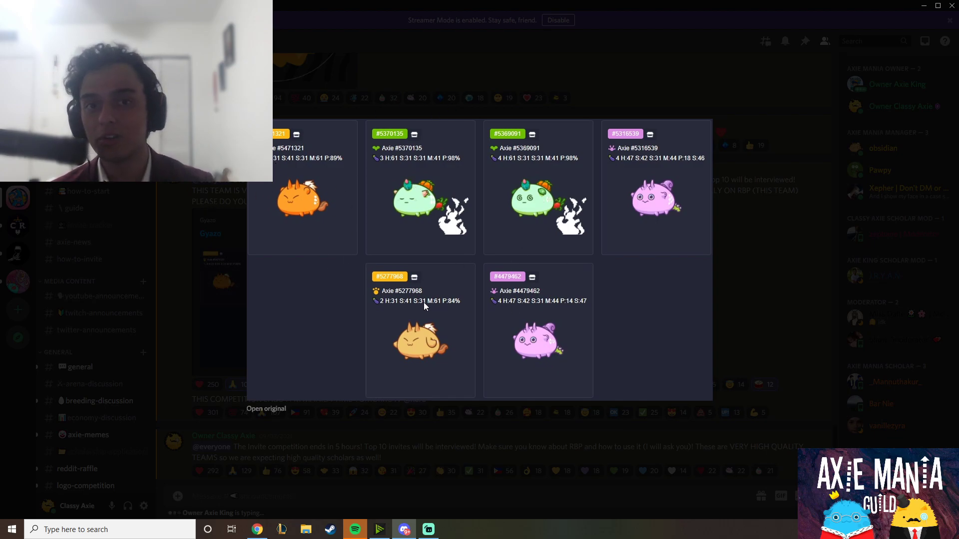